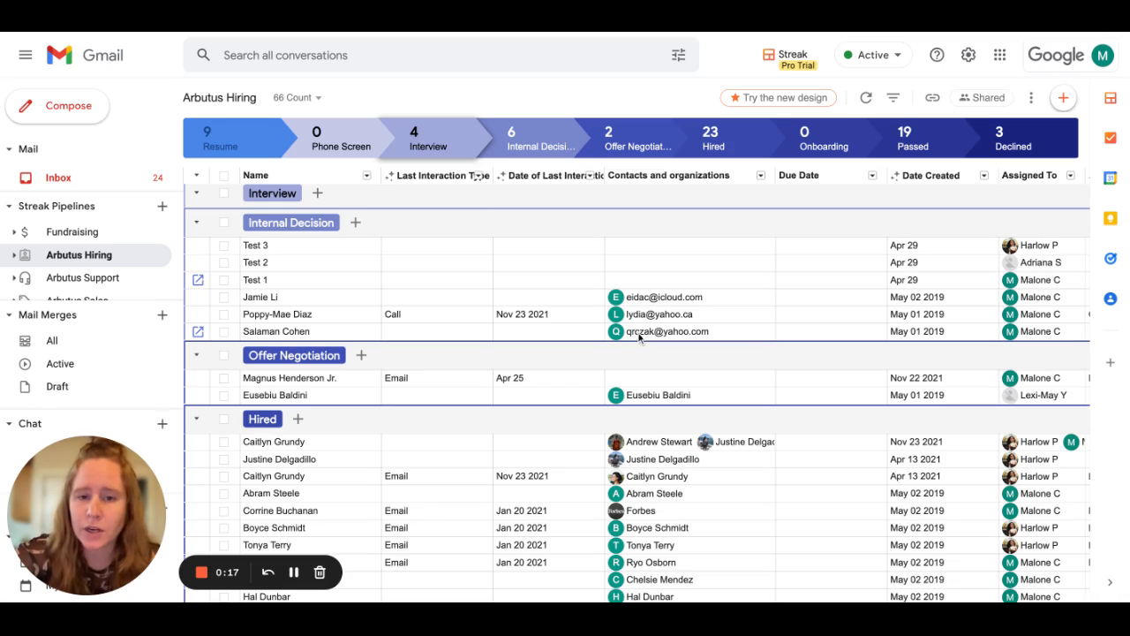
# - Check a candidate's details, select the three Internal Decision candidates, and start a mail merge
pyautogui.click(664, 297)
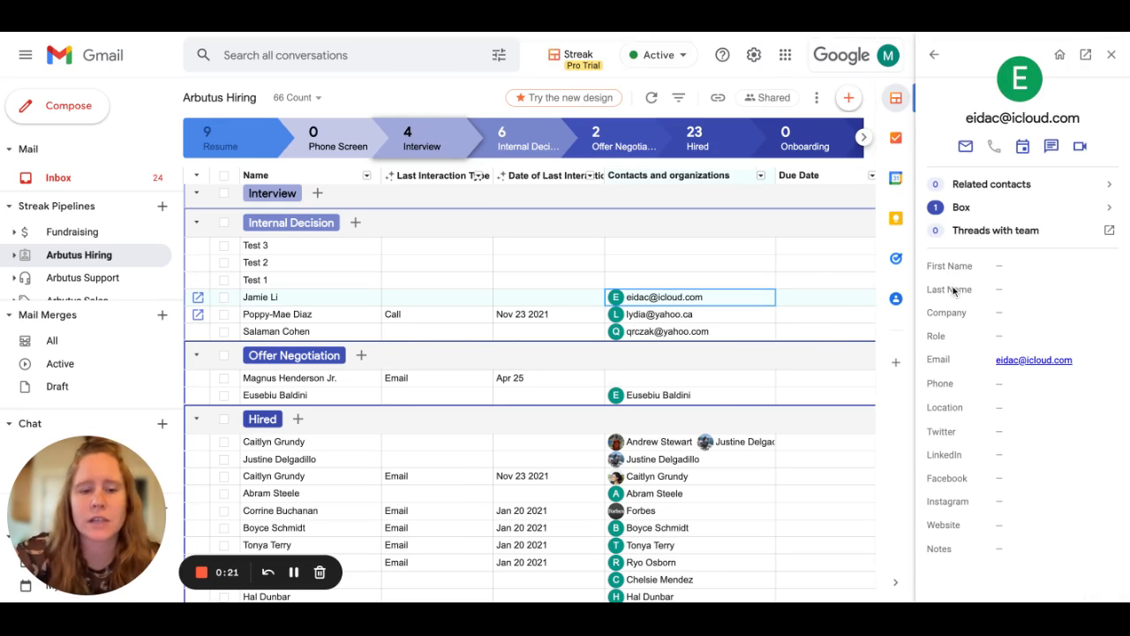
pyautogui.click(1051, 265)
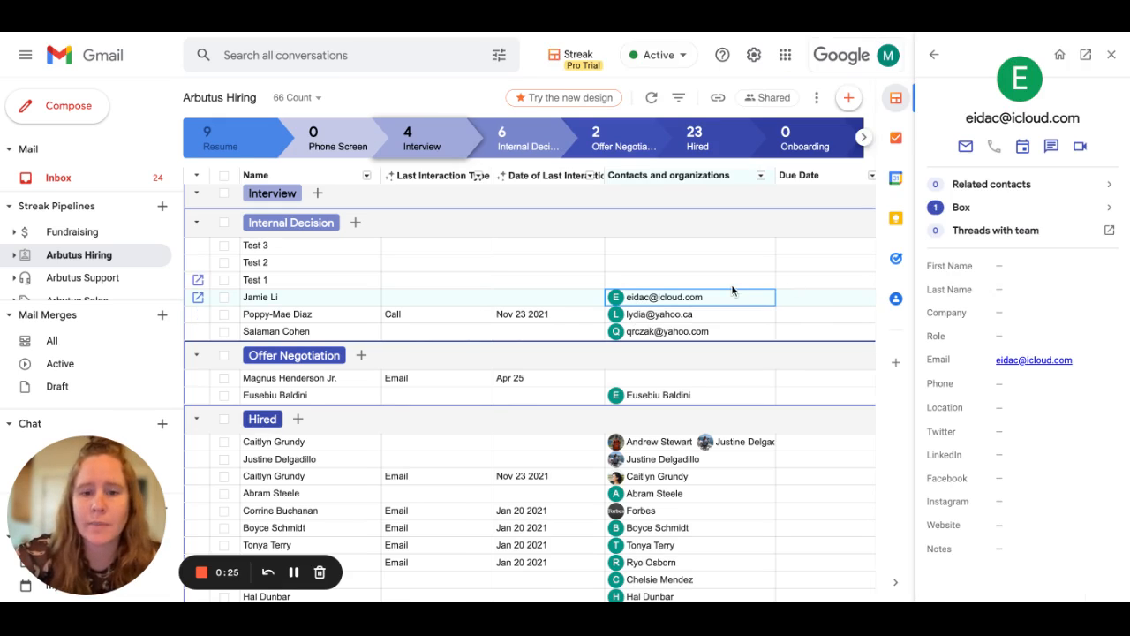
pyautogui.click(1112, 54)
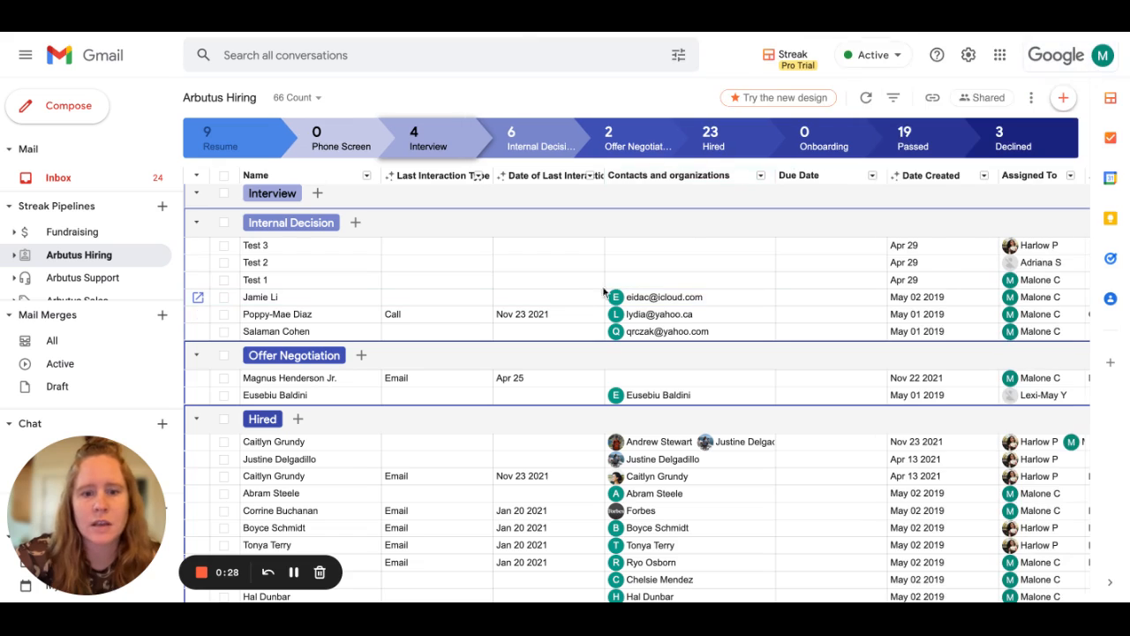
pyautogui.click(223, 313)
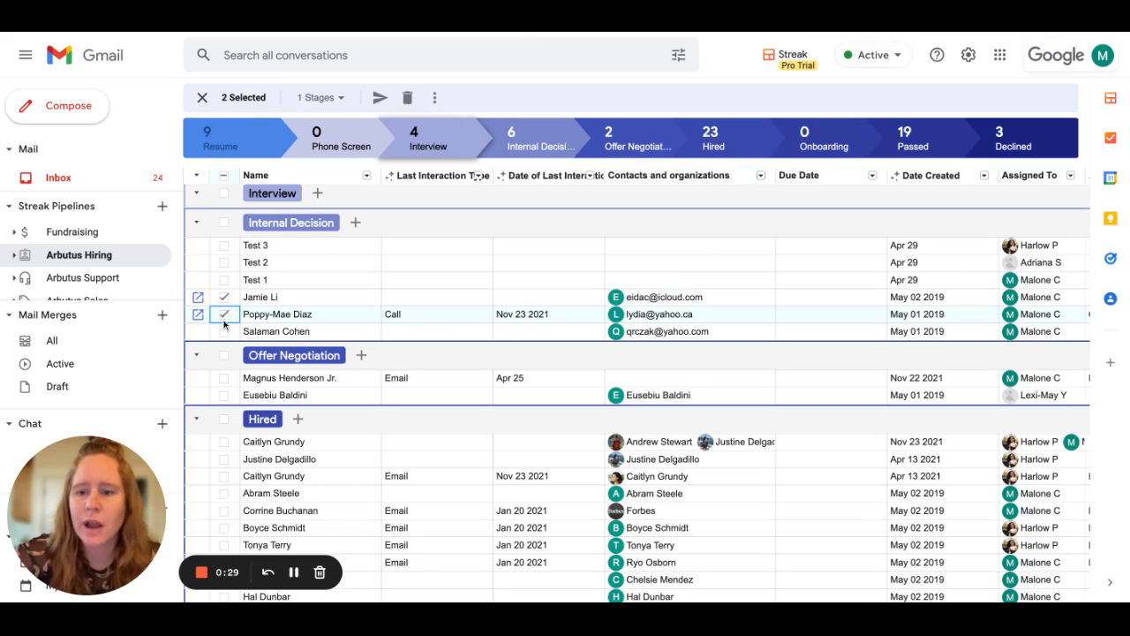
pyautogui.click(223, 331)
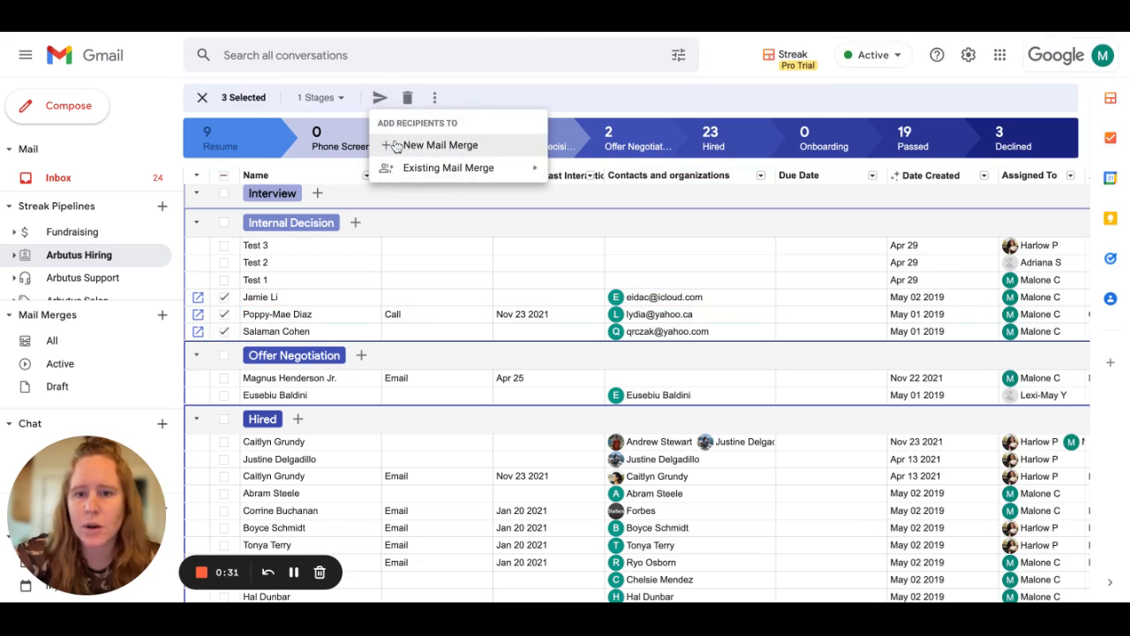
pyautogui.click(439, 143)
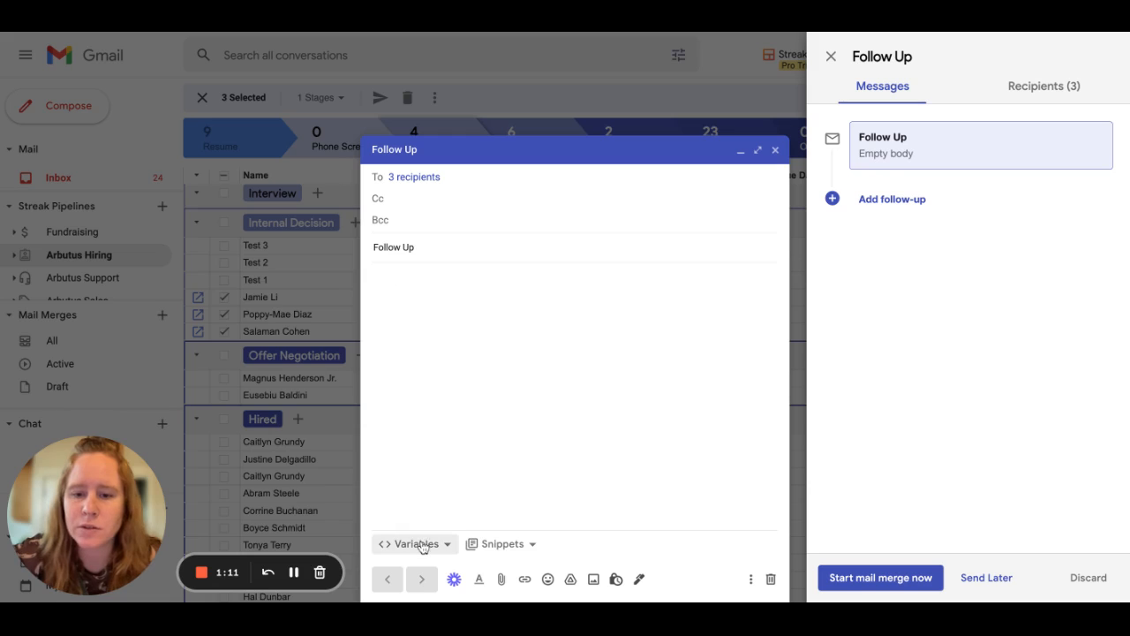
# - Insert the contact's Given Name variable into the Follow Up message body
pyautogui.click(414, 543)
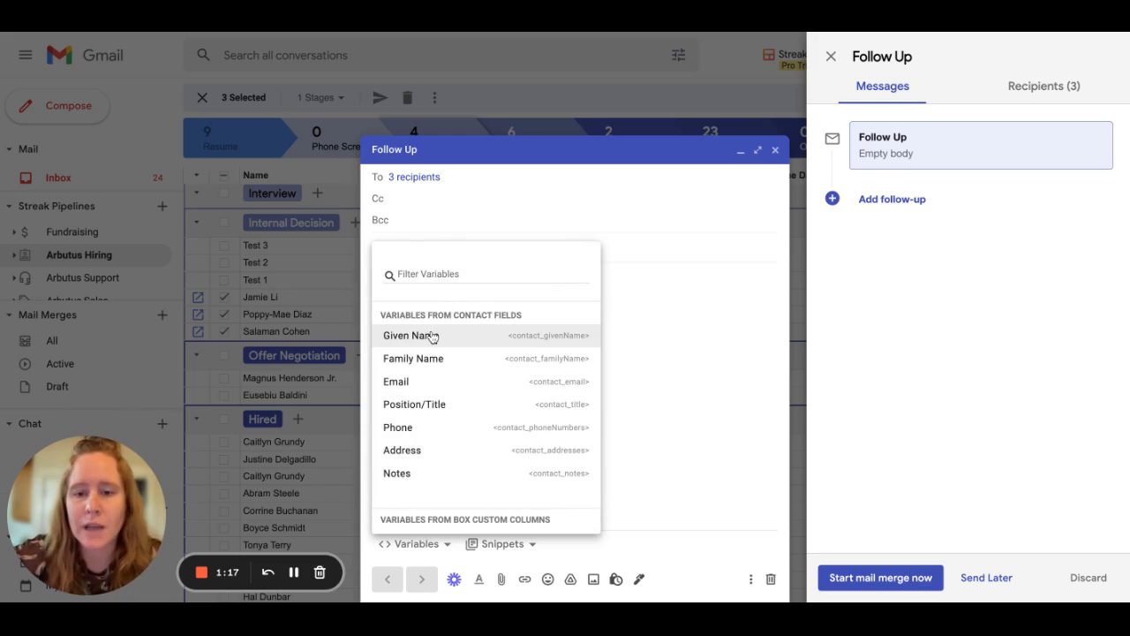
pyautogui.click(408, 336)
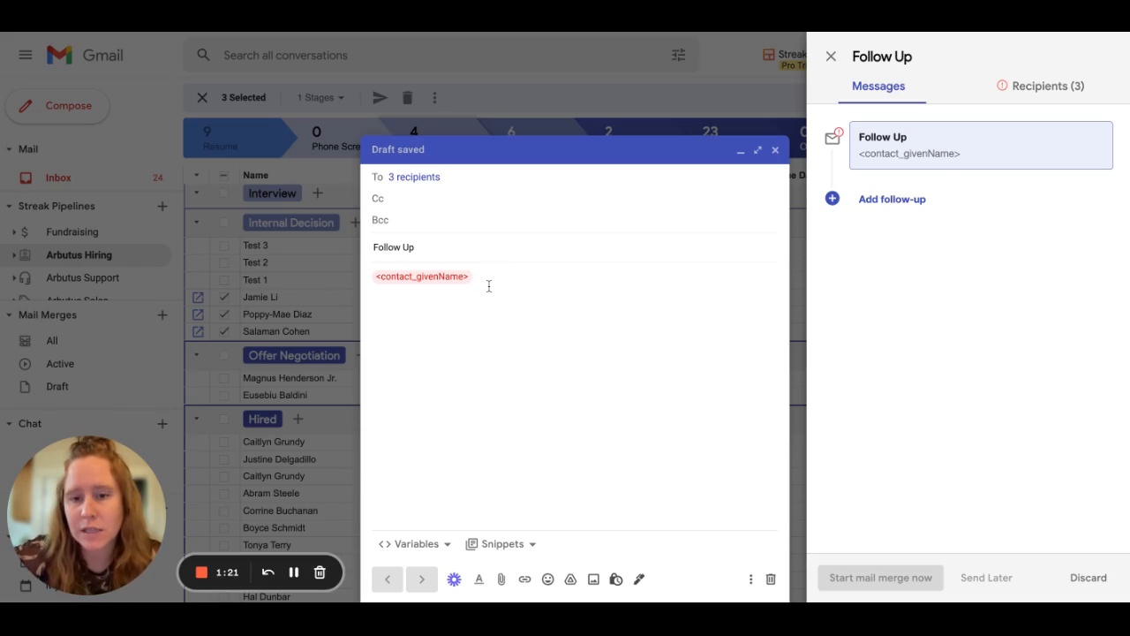
pyautogui.moveTo(900, 225)
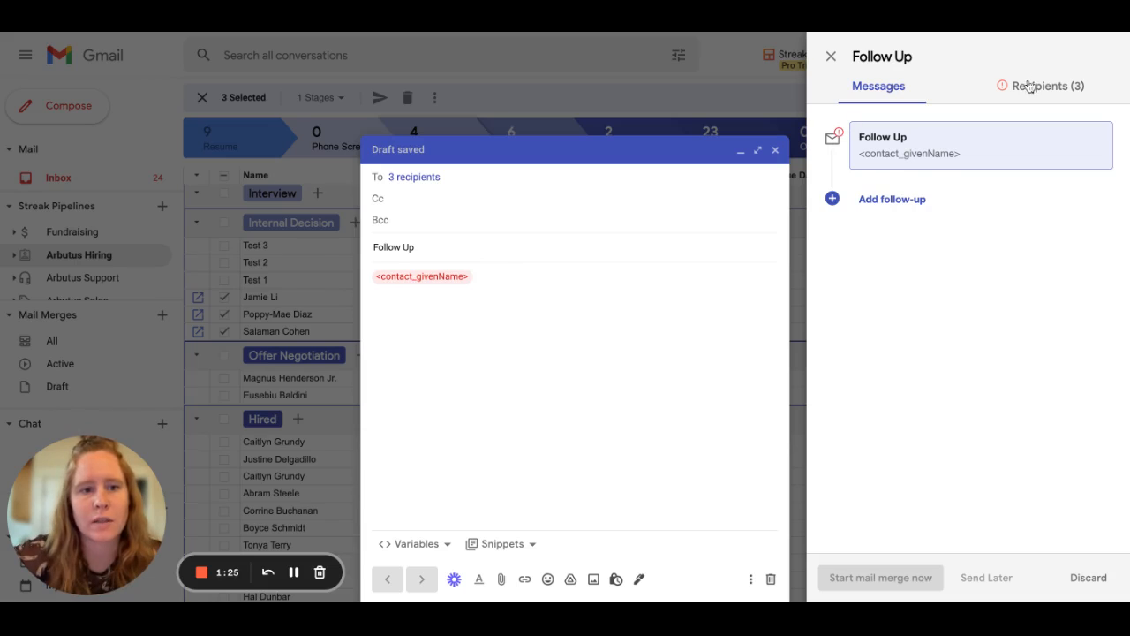
# - Show the Recipients (3) list, which flags all three candidates as missing a given name
pyautogui.click(1040, 85)
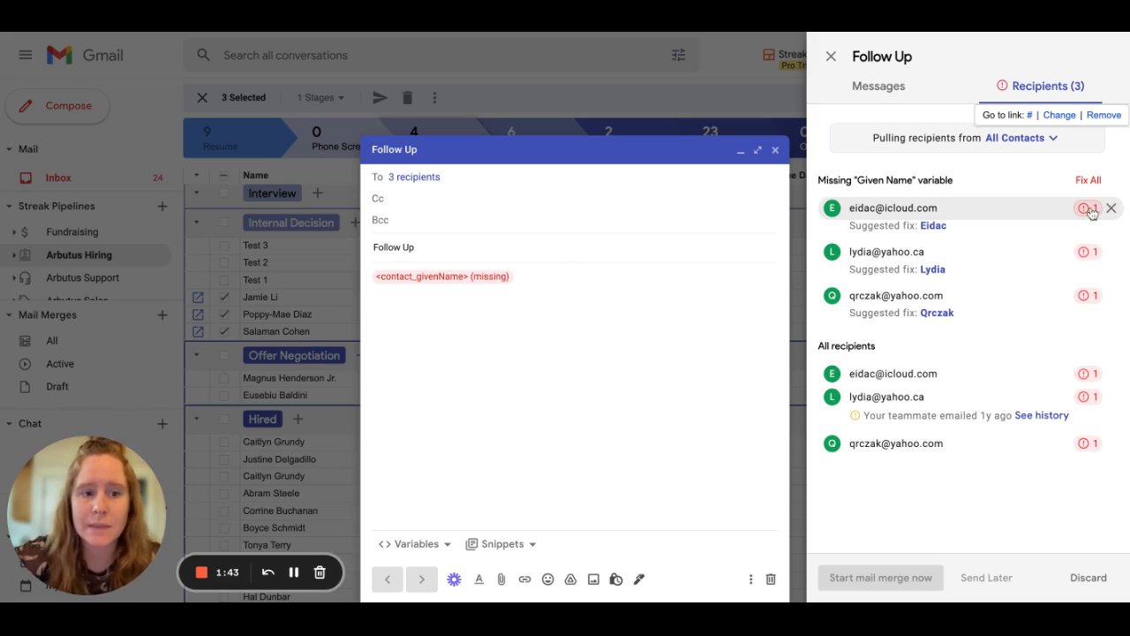
# - Save the given names Jamie and Poppy-Mae for the first two recipients
pyautogui.click(1088, 209)
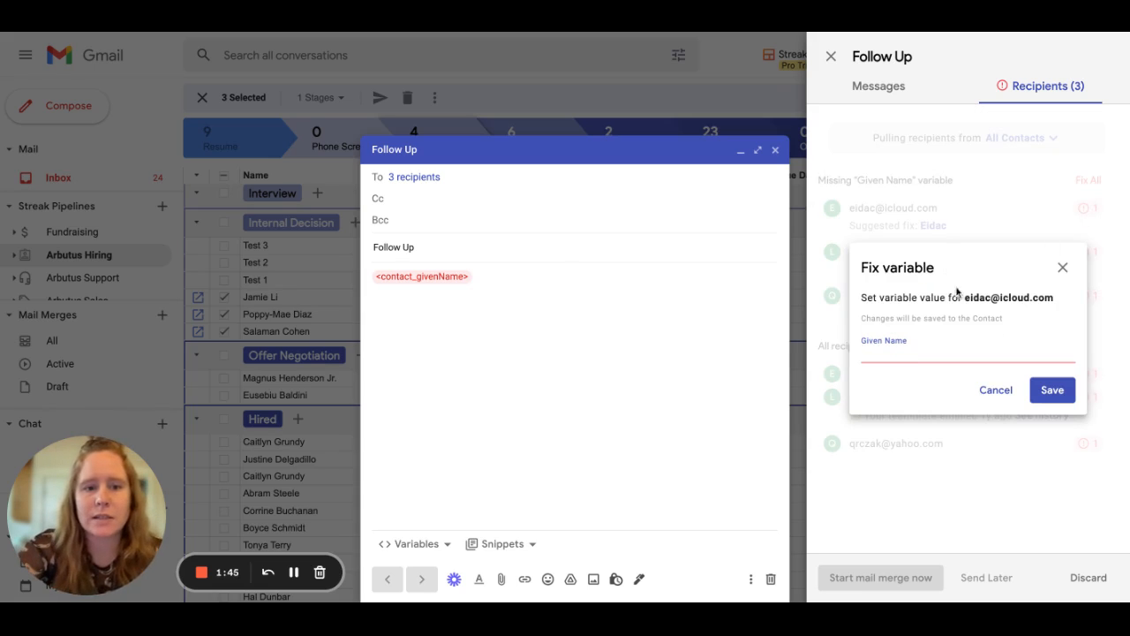
pyautogui.write('Jamie')
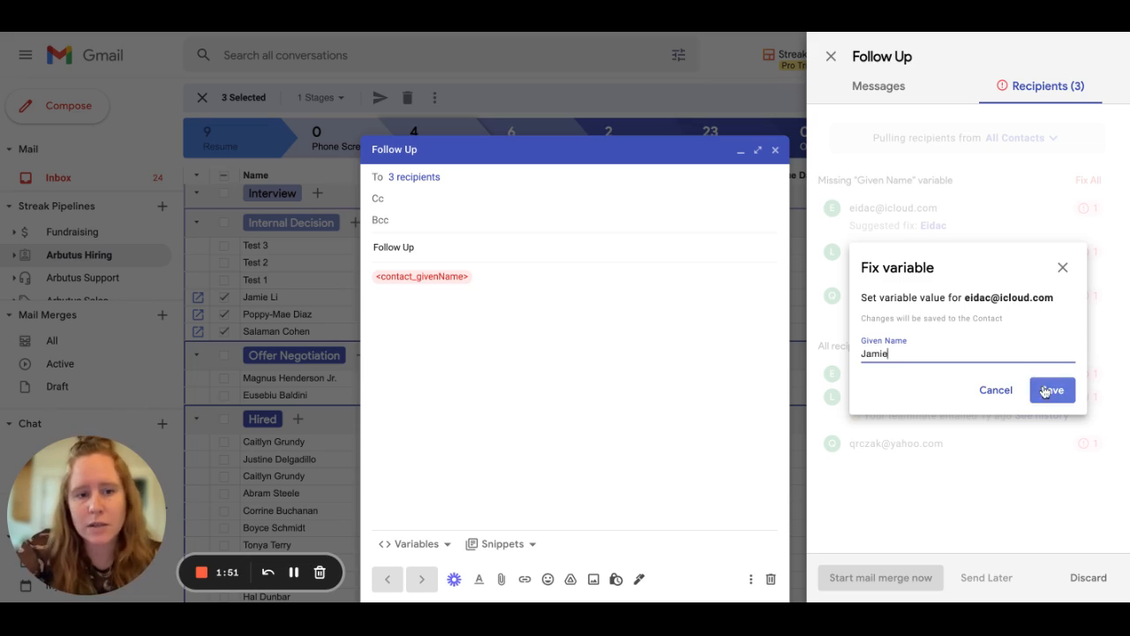
pyautogui.click(1051, 390)
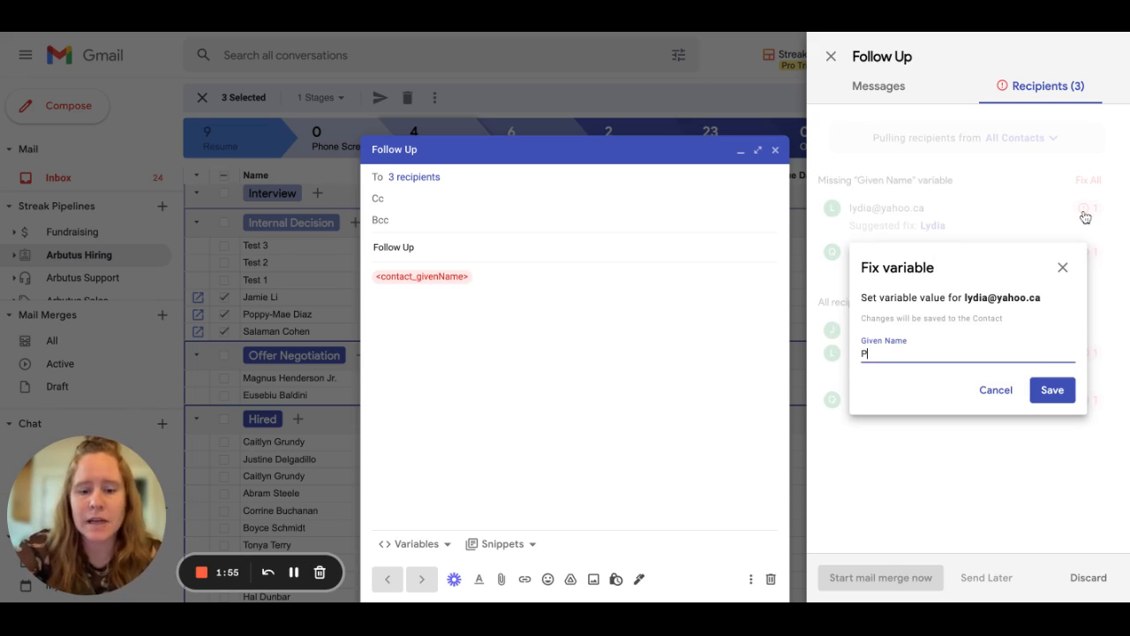
pyautogui.write('Poppy-Mae')
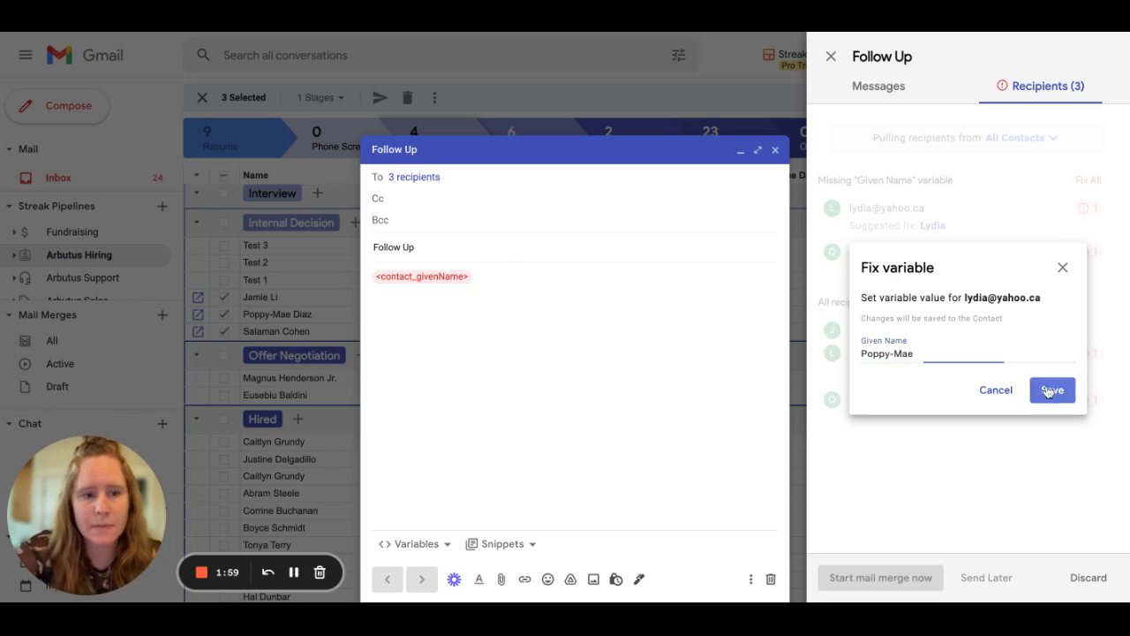
pyautogui.click(1051, 389)
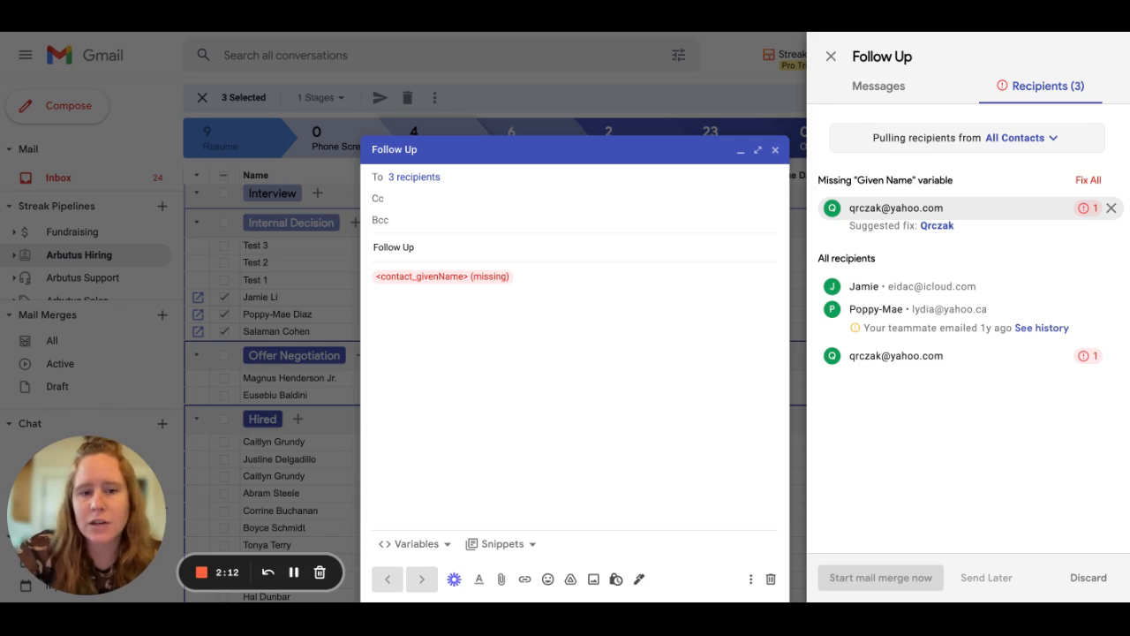
pyautogui.moveTo(1054, 211)
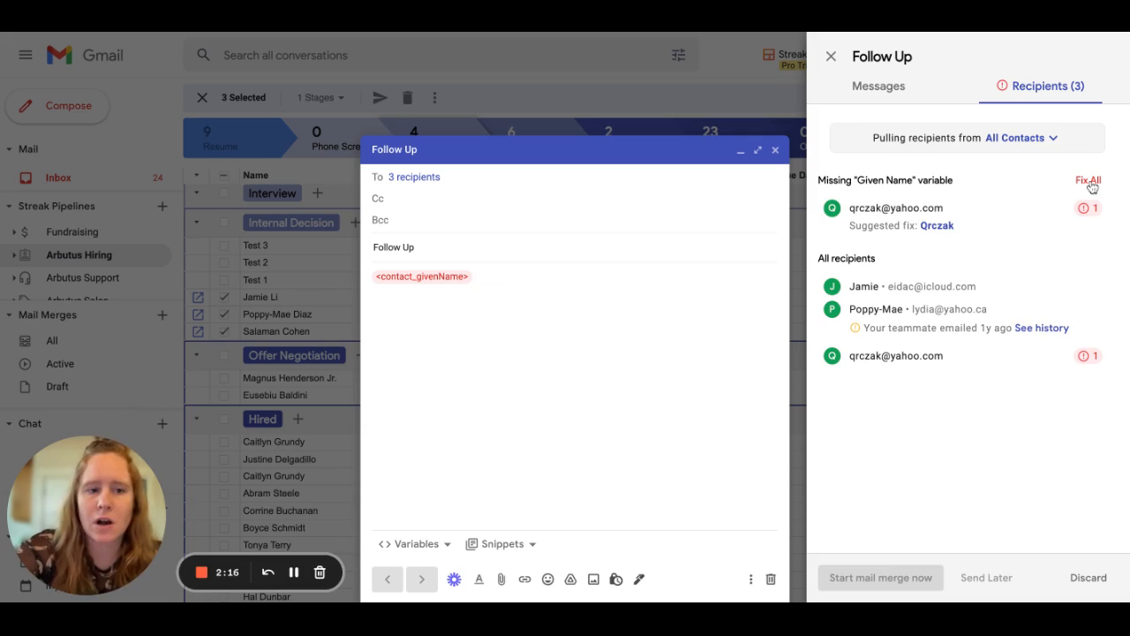
# - Set the last recipient's given name to 'there' and begin the body with 'Hello'
pyautogui.click(1087, 180)
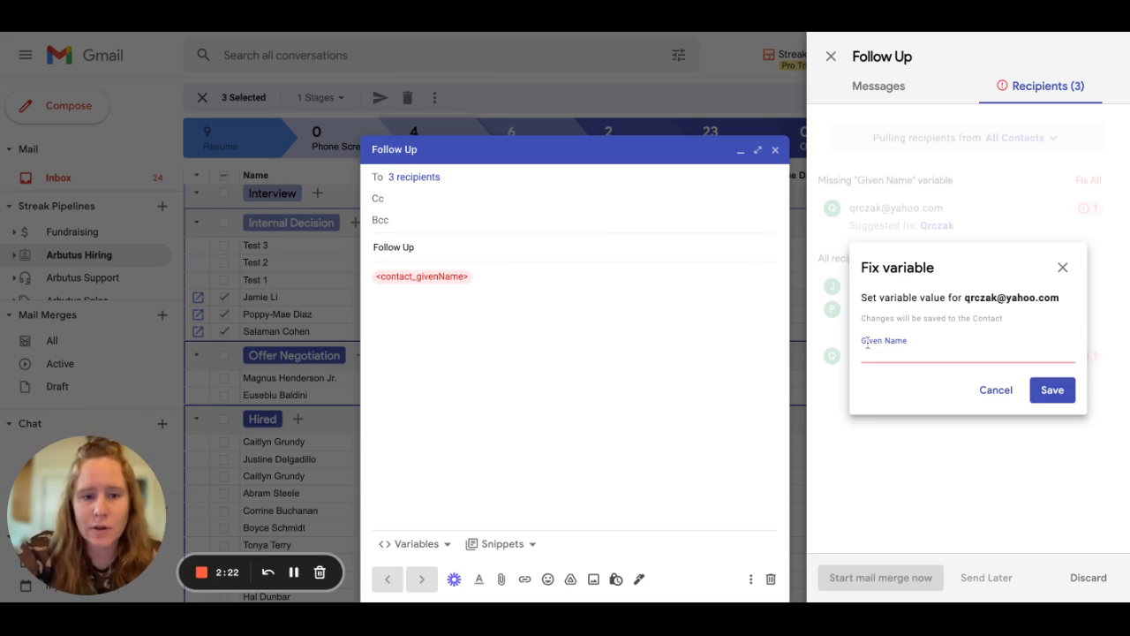
pyautogui.write('there')
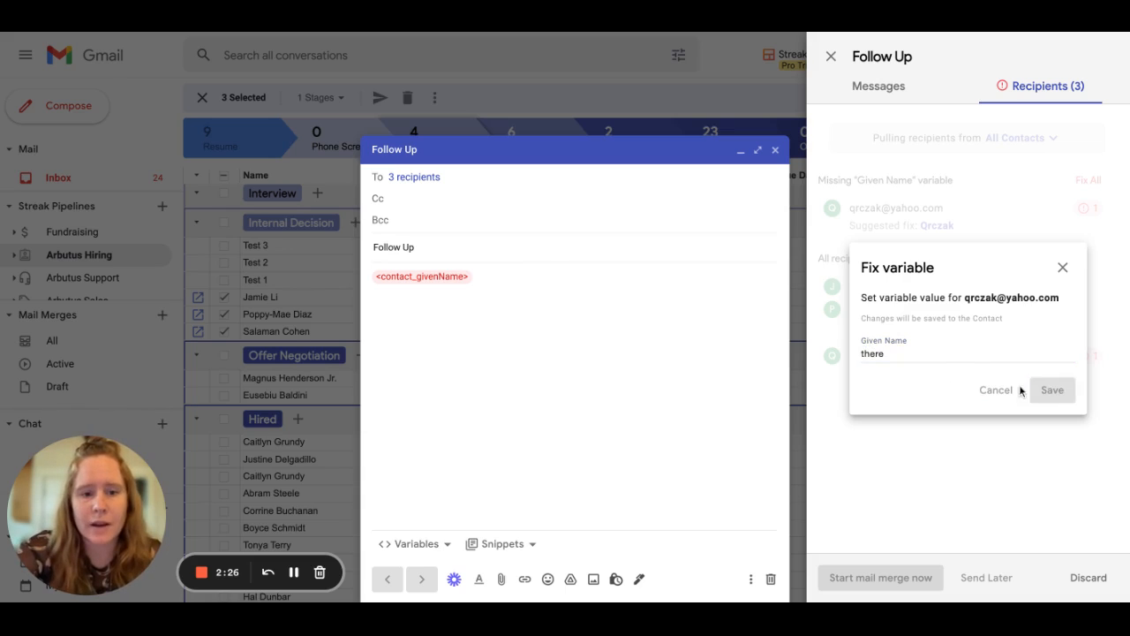
pyautogui.click(1051, 390)
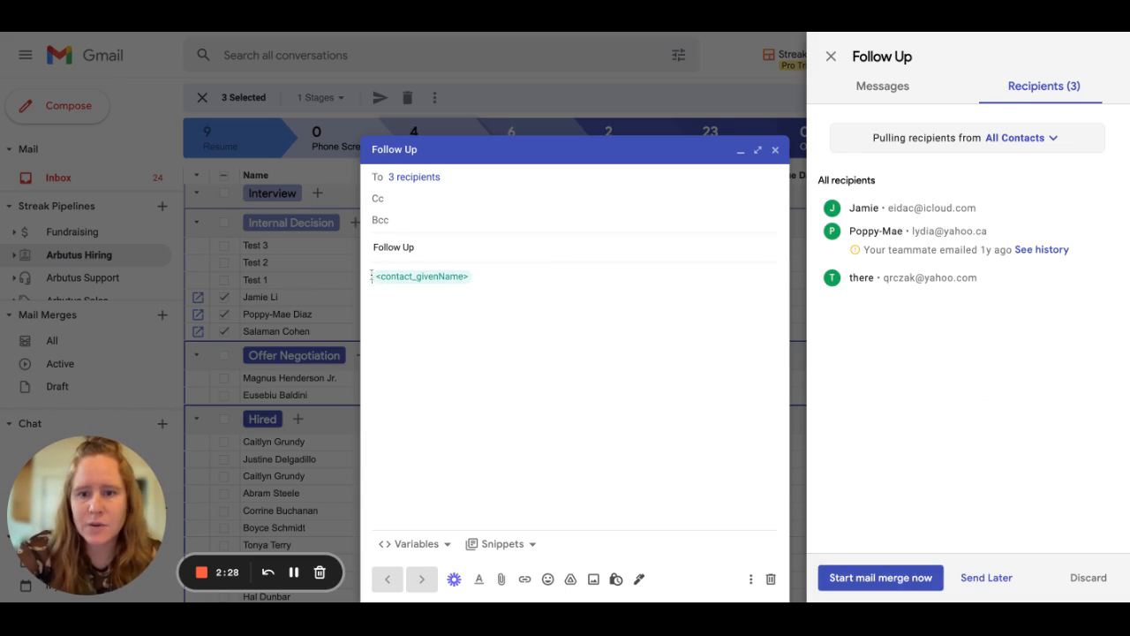
pyautogui.write('Hello')
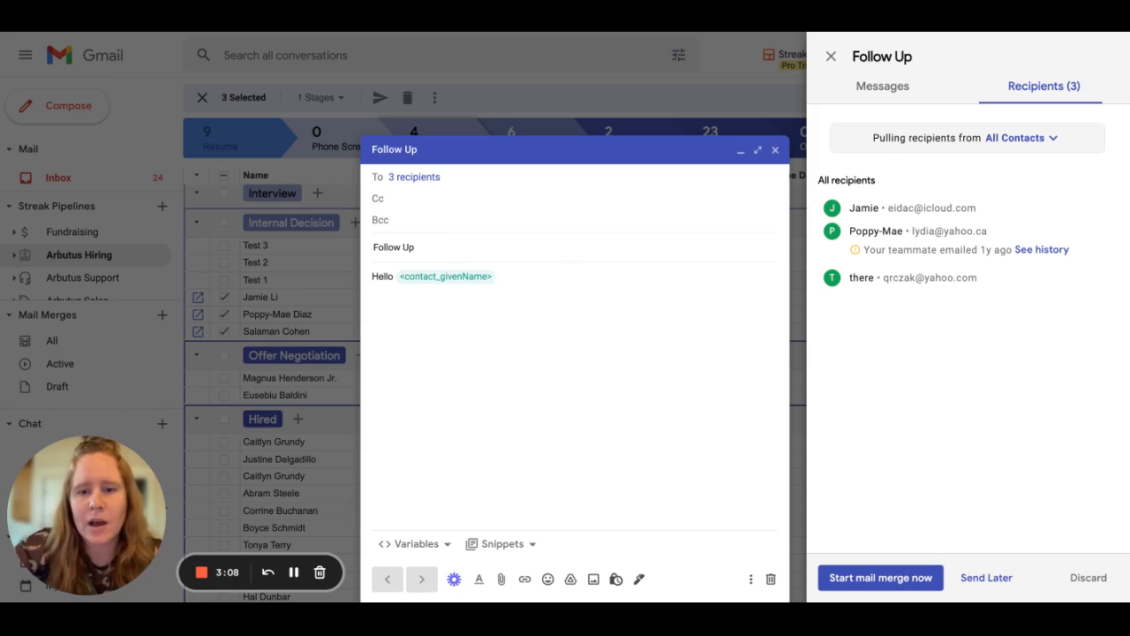
pyautogui.moveTo(297, 501)
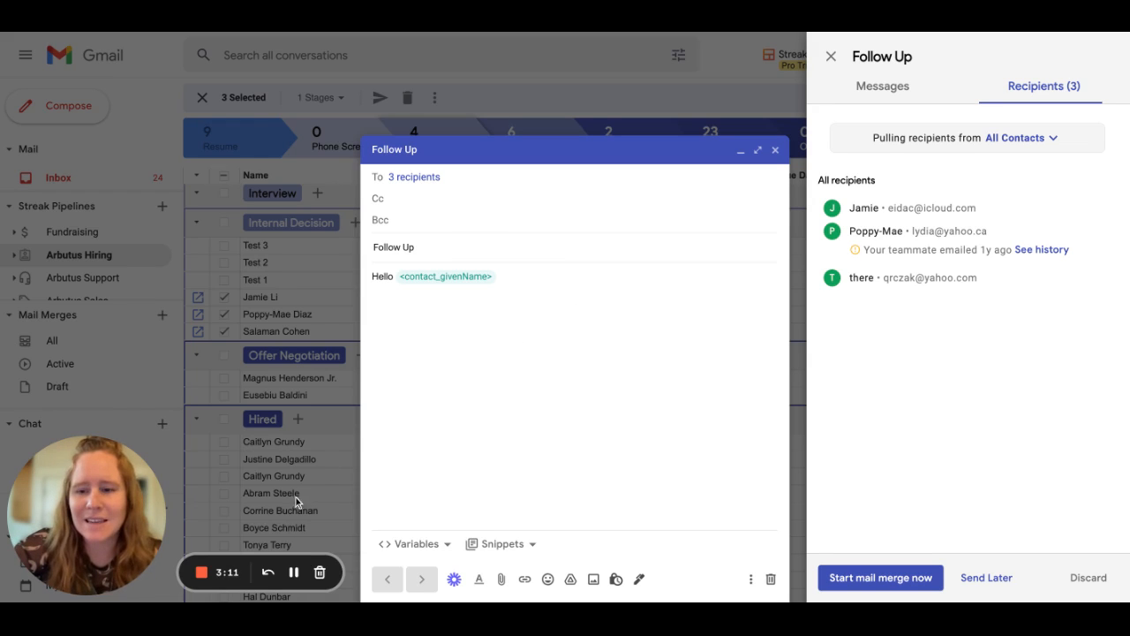